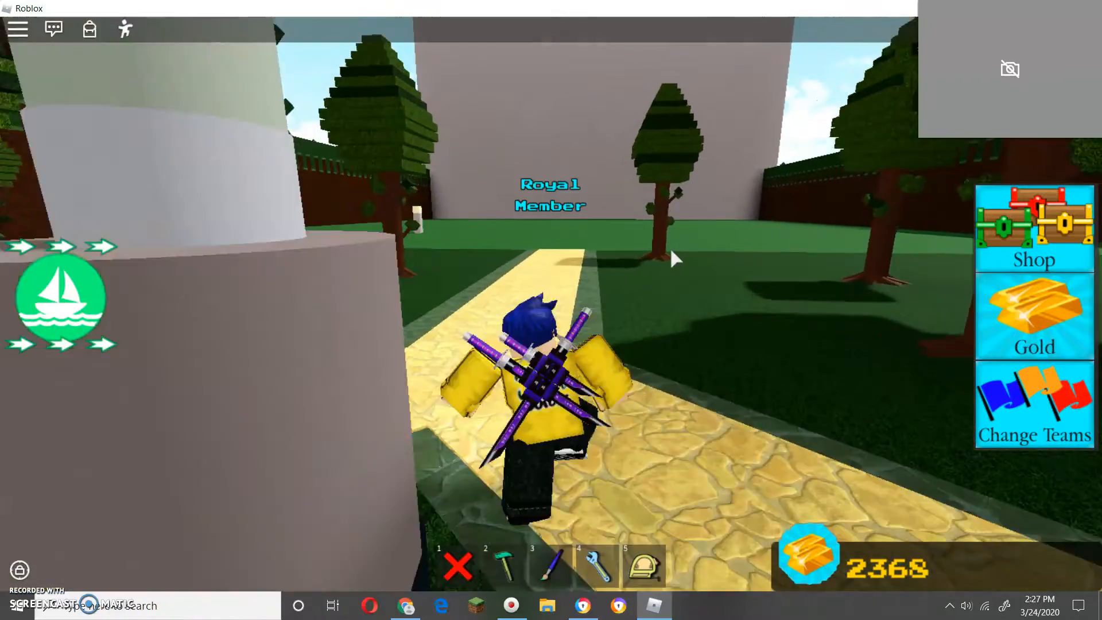
- Walk the avatar off the spawn path into the grassy build plot by the water
{"action": "key", "text": "2"}
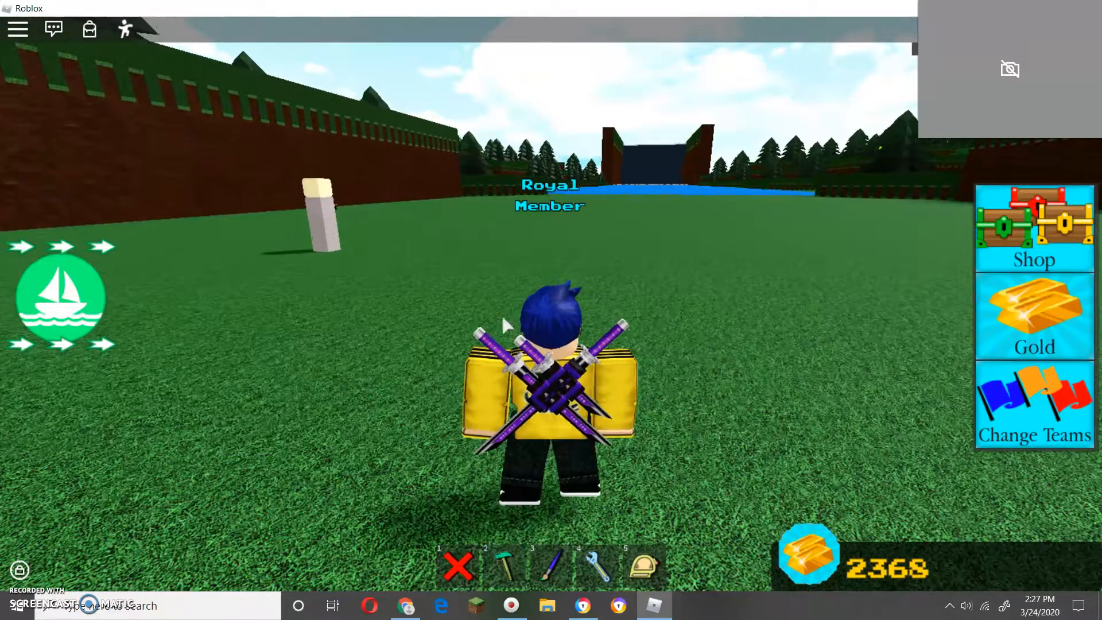
- Briefly browse the shop's chests and tools, then close it
{"action": "left_click", "coordinate": [1033, 229]}
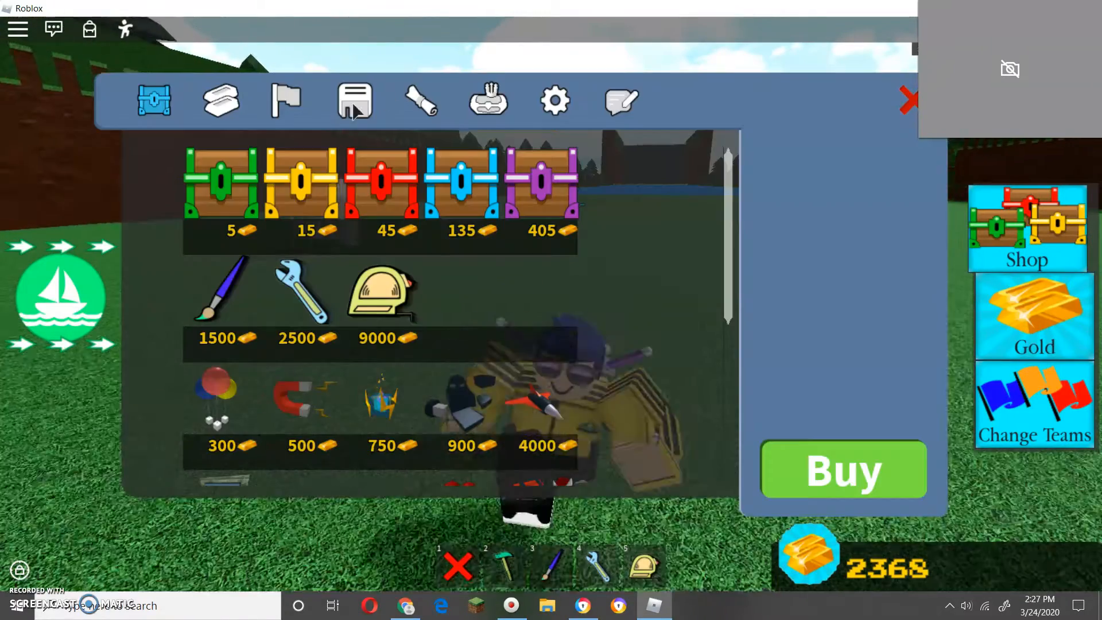
{"action": "left_click", "coordinate": [355, 100]}
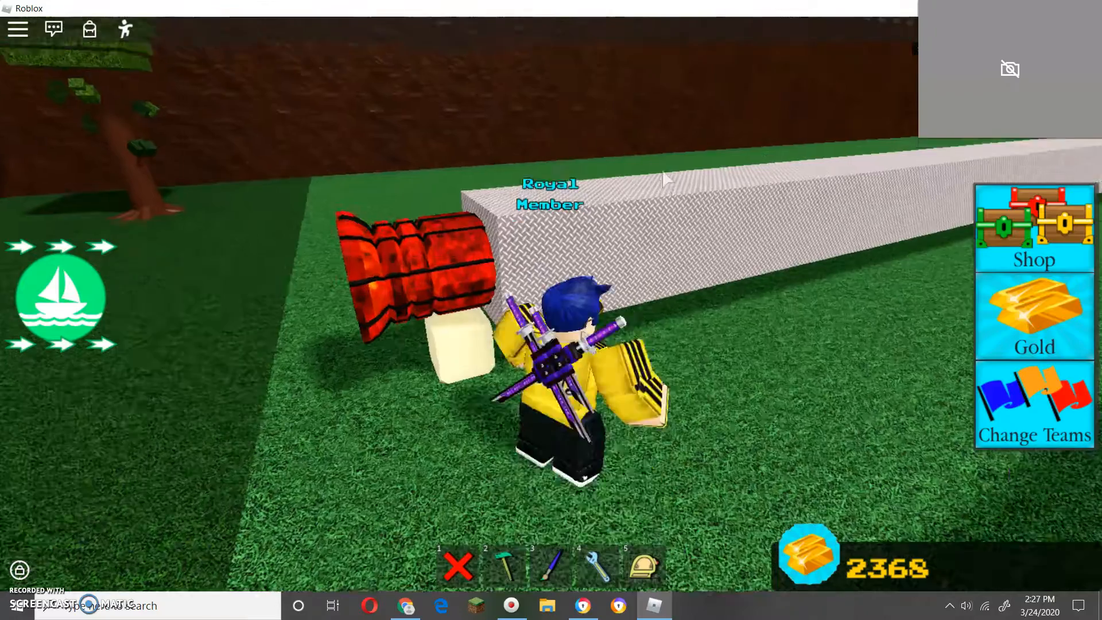
- Choose Titanium from the build inventory and lay three thruster-tipped poles side by side
{"action": "left_click", "coordinate": [501, 565]}
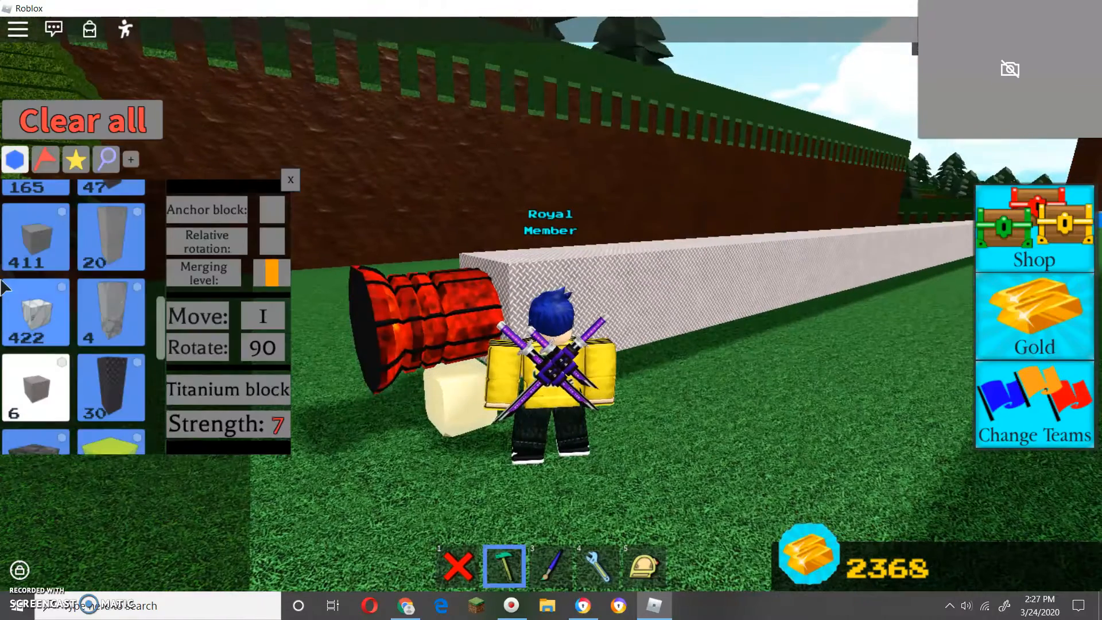
{"action": "left_click", "coordinate": [44, 158]}
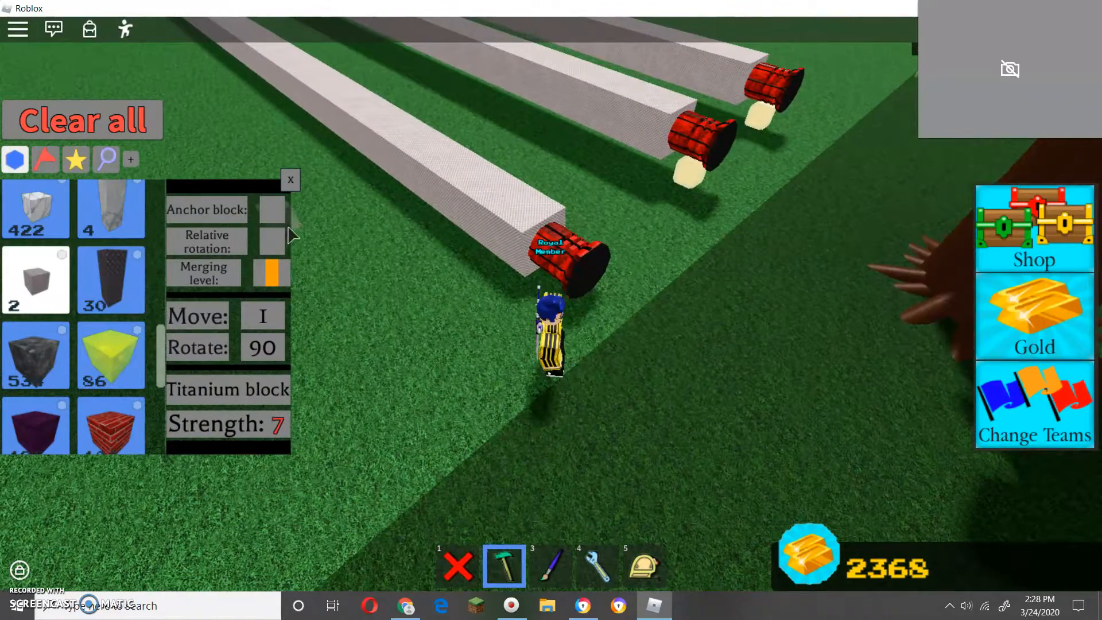
{"action": "mouse_move", "coordinate": [282, 224]}
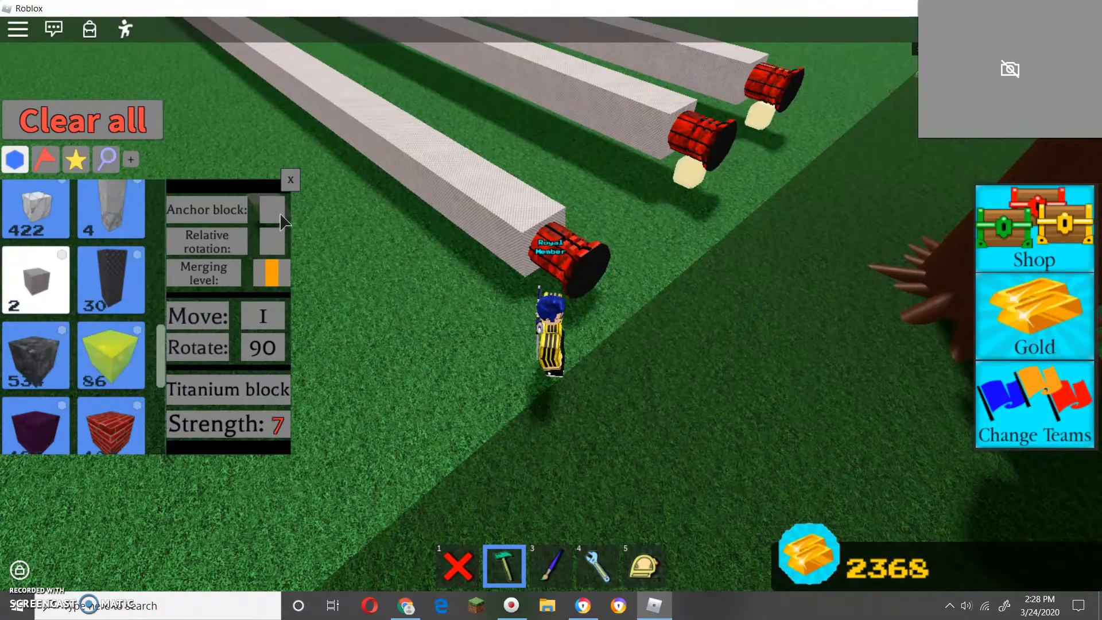
{"action": "left_click", "coordinate": [271, 209]}
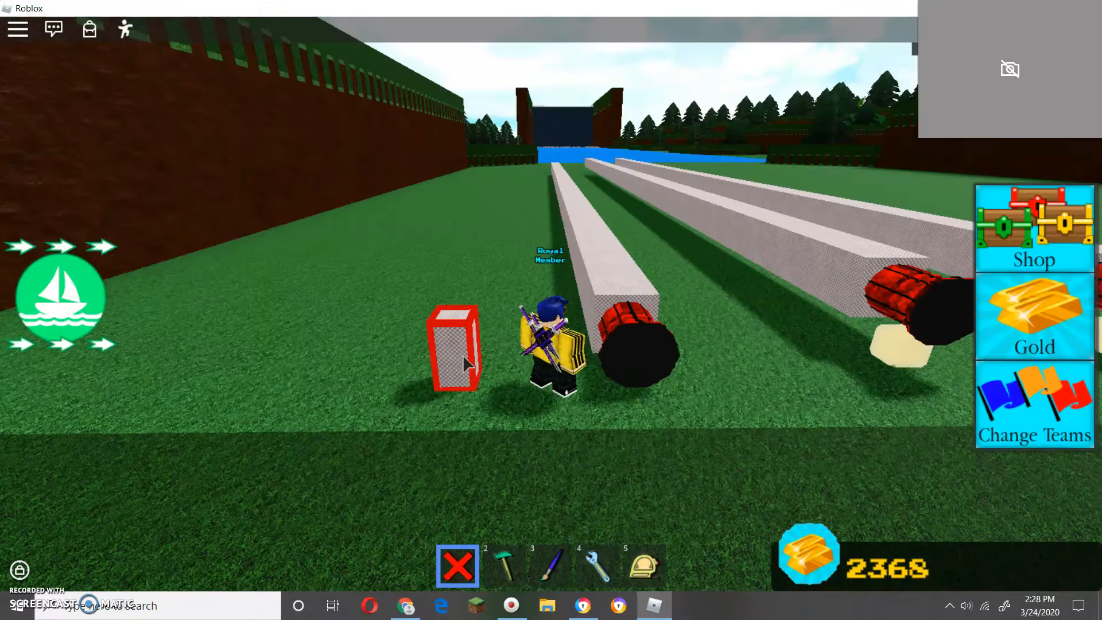
- Use the delete tool on stray blocks around the three thruster-tipped poles
{"action": "left_click", "coordinate": [502, 565]}
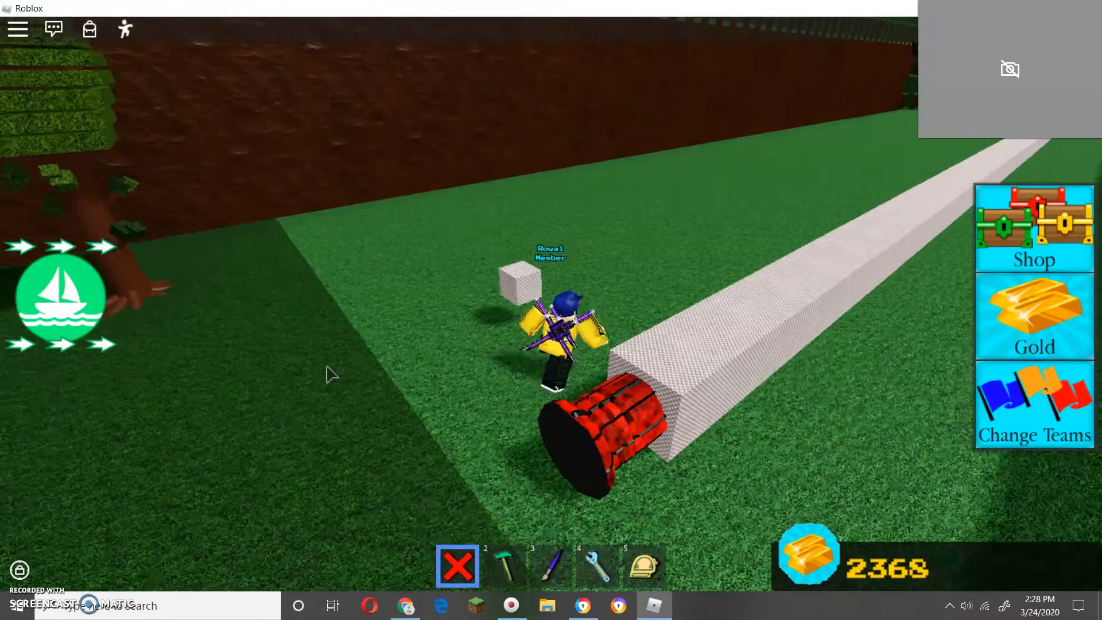
{"action": "left_click", "coordinate": [504, 565]}
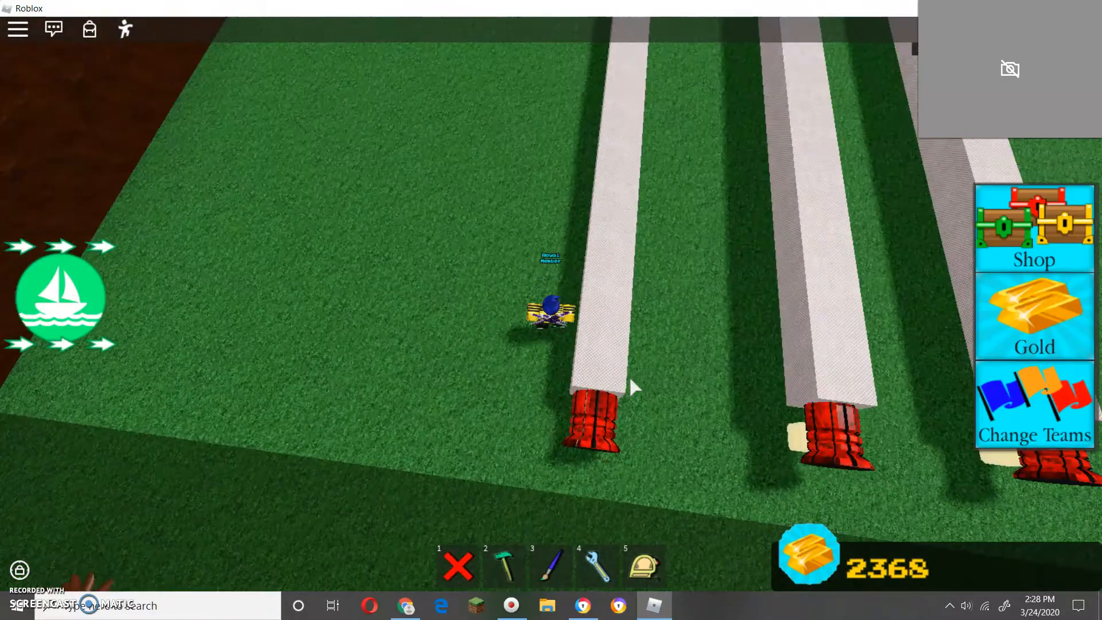
{"action": "left_click", "coordinate": [504, 565]}
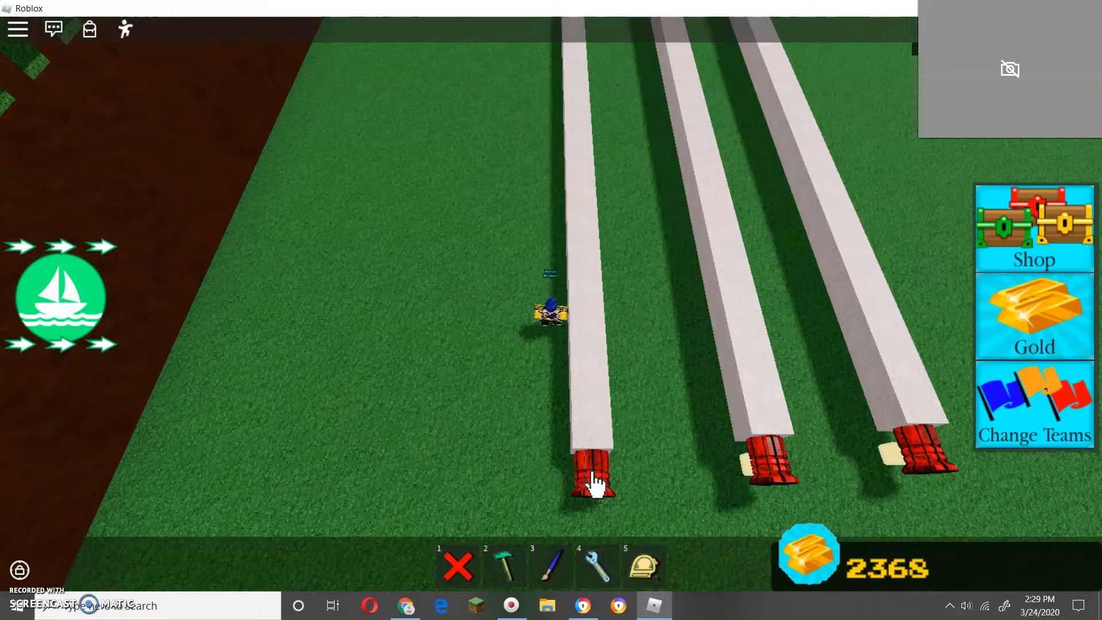
{"action": "left_click", "coordinate": [504, 565]}
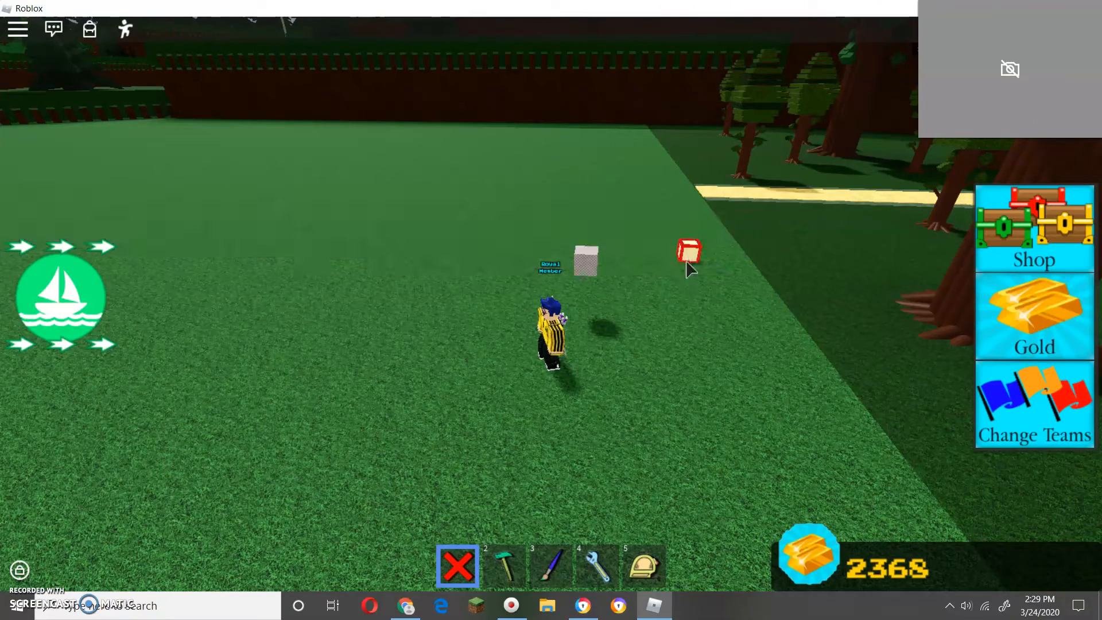
- Switch to the scaling tool and stretch a titanium block into a tall flat panel
{"action": "key", "text": "5"}
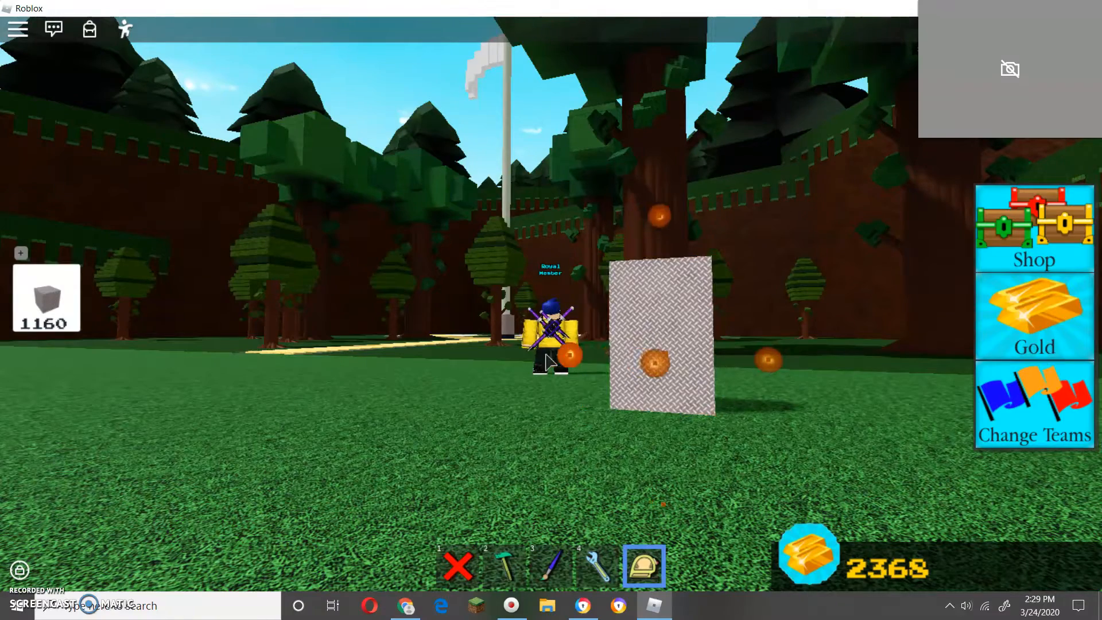
- Stretch the upright titanium panel further into a standing pole
{"action": "left_click", "coordinate": [503, 565]}
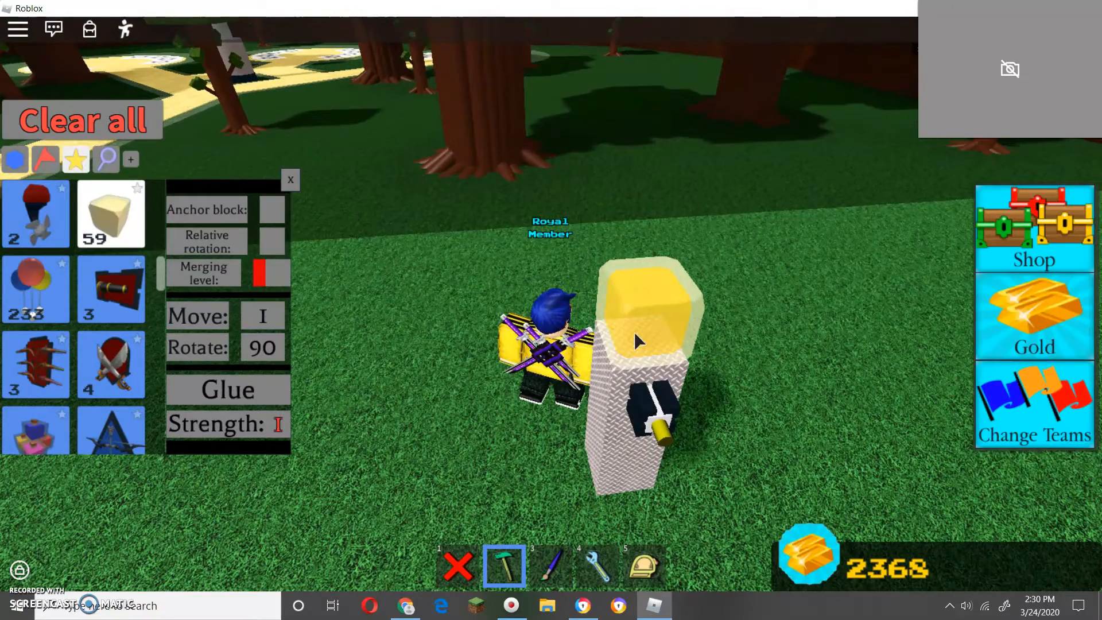
- Place two balloon blocks on top of the titanium pole
{"action": "left_click", "coordinate": [639, 341]}
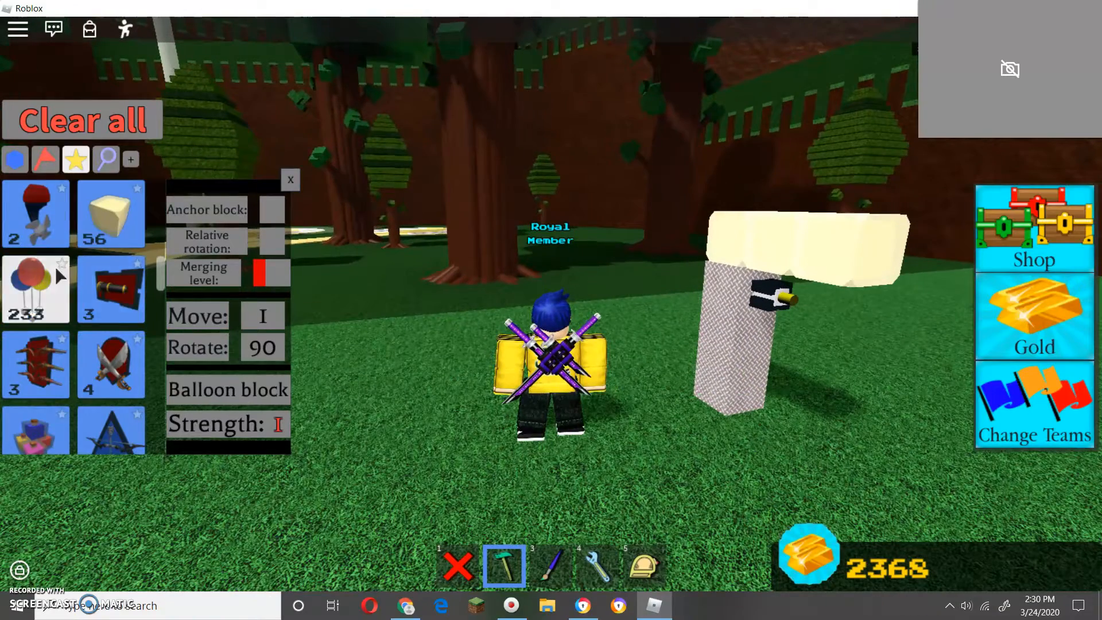
{"action": "left_click", "coordinate": [15, 159]}
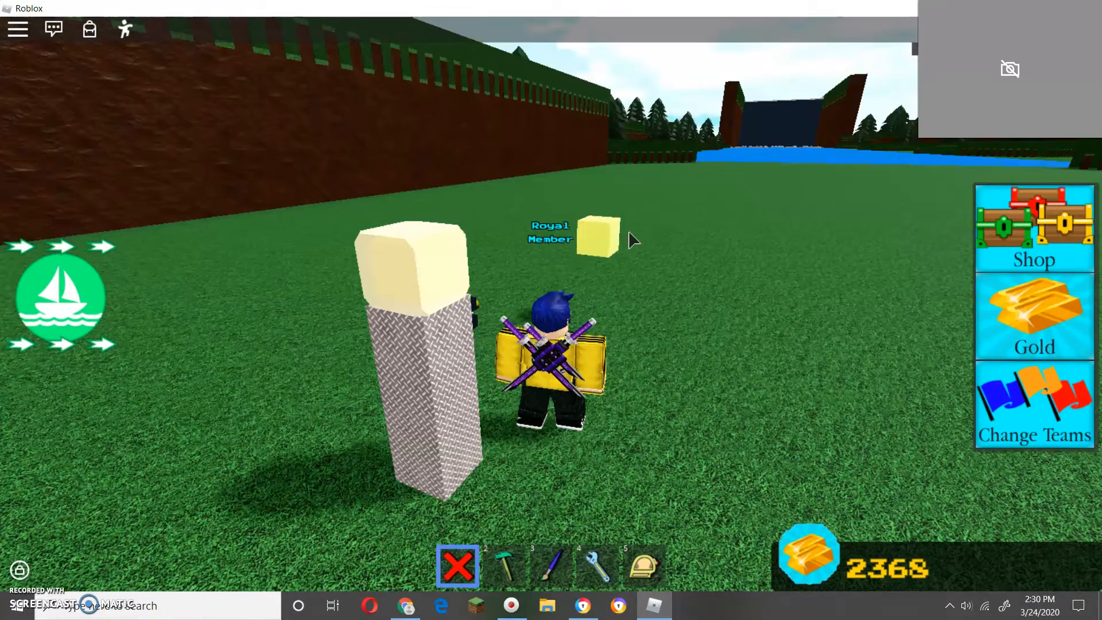
- Wrap gold blocks around the pole just beneath the balloon cap
{"action": "left_click", "coordinate": [503, 565]}
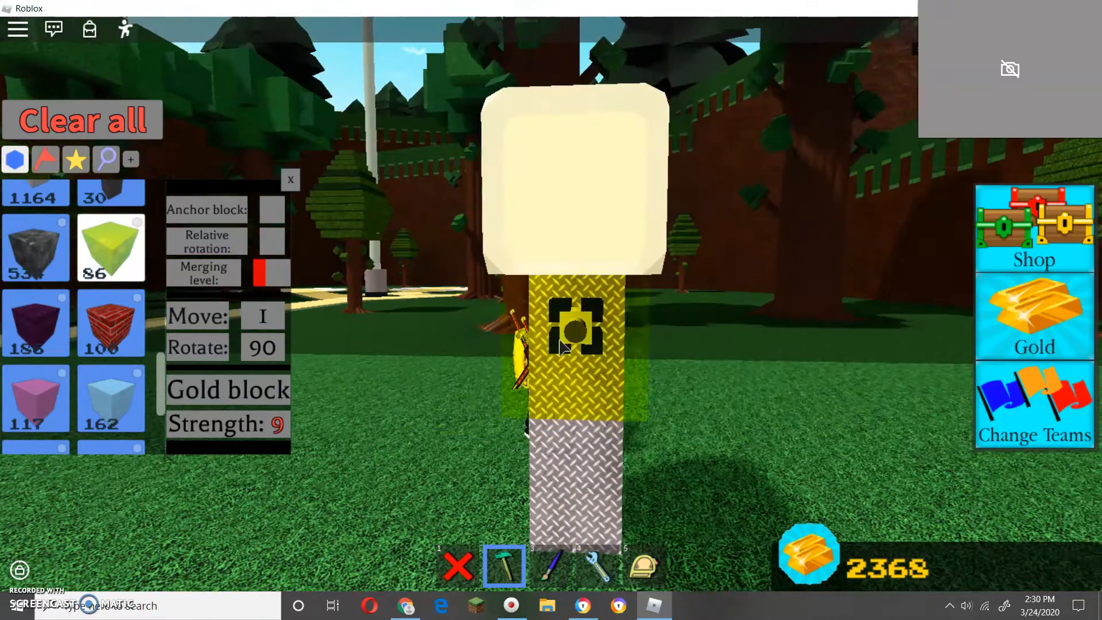
{"action": "left_click", "coordinate": [576, 337]}
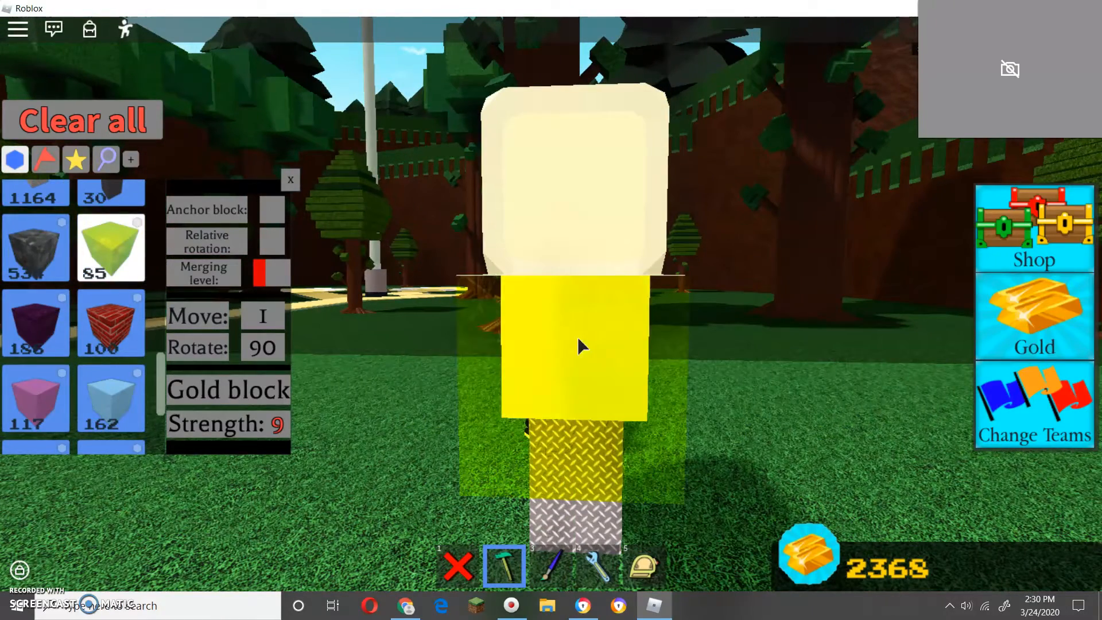
{"action": "left_click", "coordinate": [643, 566]}
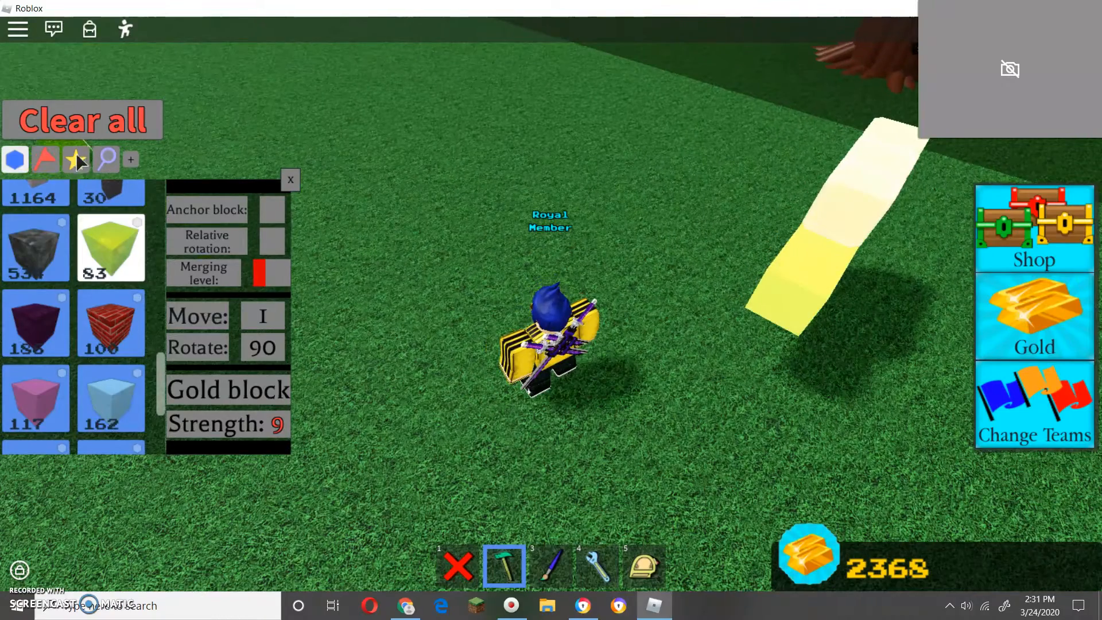
- Clear the toppled pole and pick the Pilot seat from the build inventory
{"action": "left_click", "coordinate": [75, 160]}
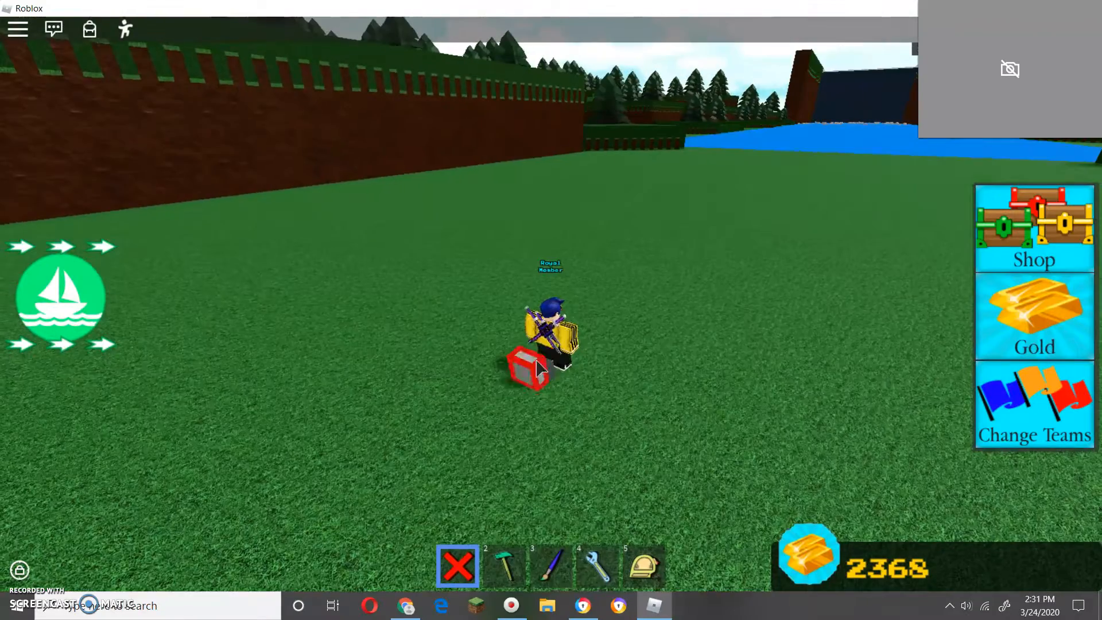
{"action": "left_click", "coordinate": [503, 565]}
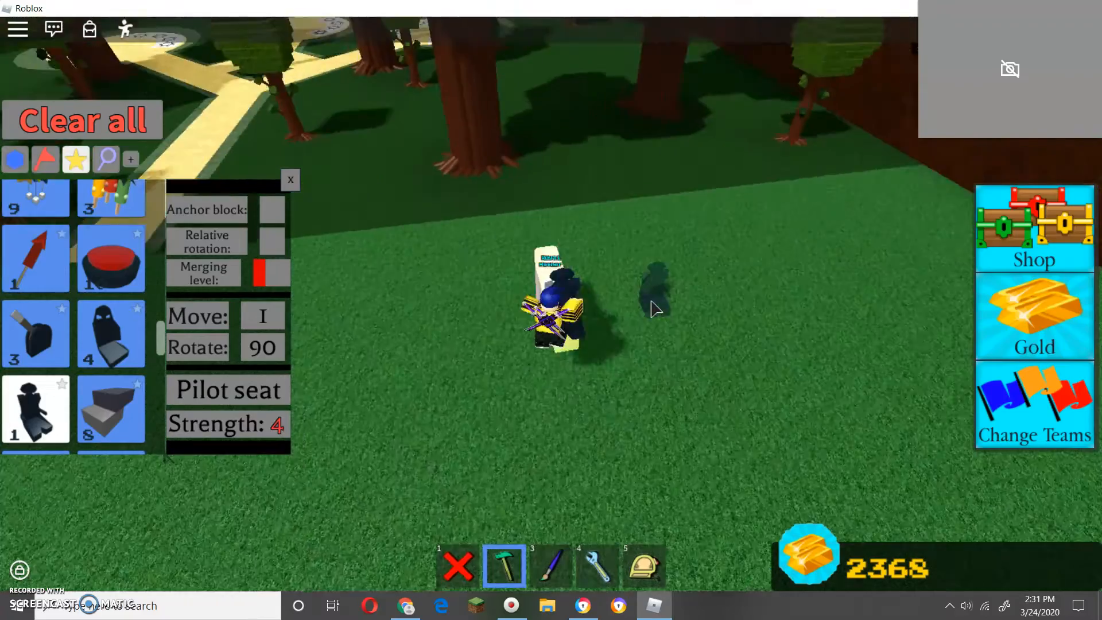
- Set the pilot seat down on the plot and walk out along the stone path
{"action": "left_click", "coordinate": [290, 179]}
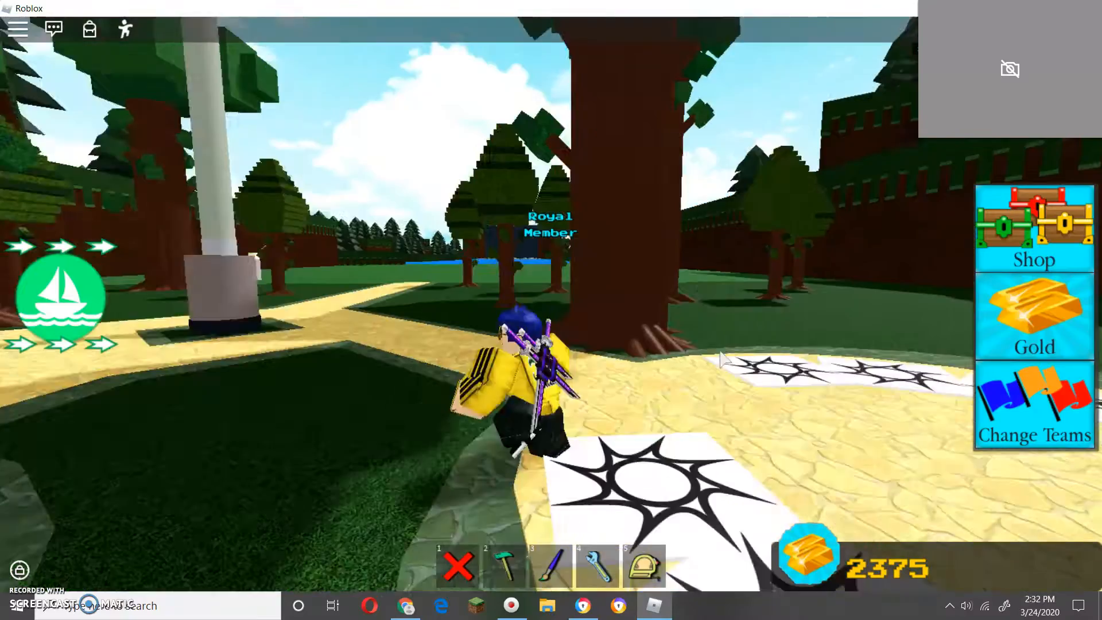
{"action": "left_click", "coordinate": [504, 566]}
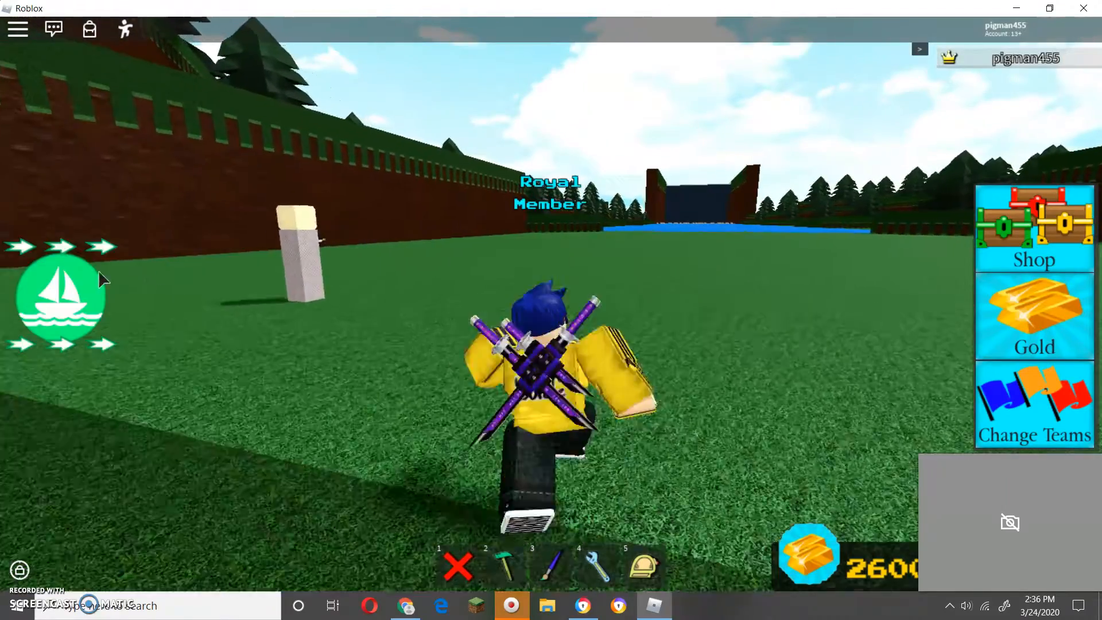
- Arrive back on the team base plot with the 2600 gold from the run shown
{"action": "left_click", "coordinate": [503, 565]}
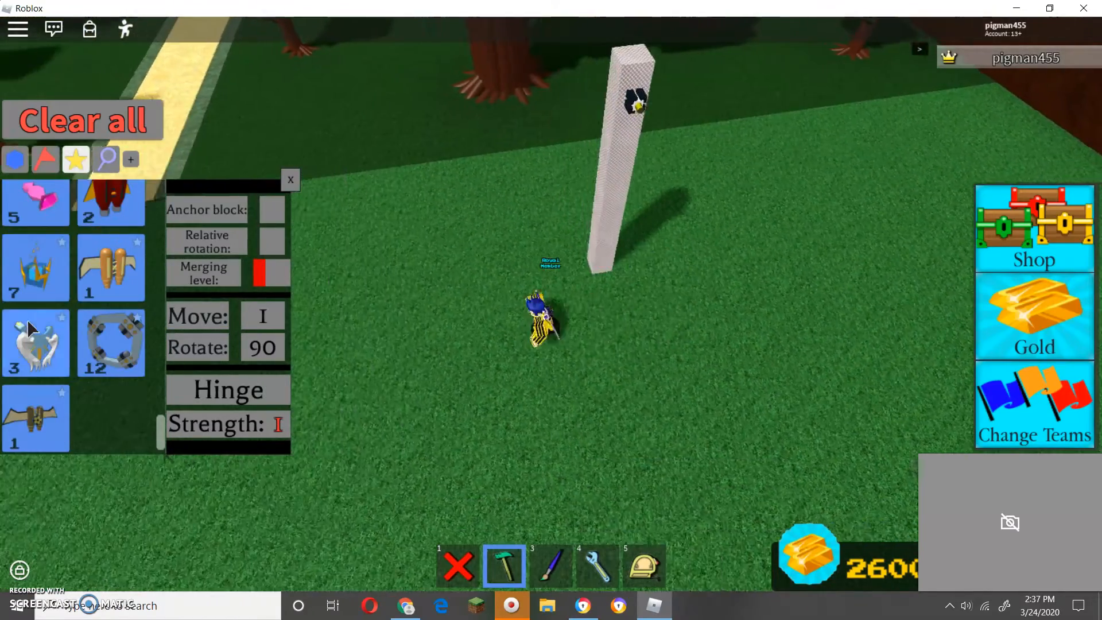
- Close the build inventory, leaving the stretched metal pole leaning beside the avatar
{"action": "left_click", "coordinate": [290, 179]}
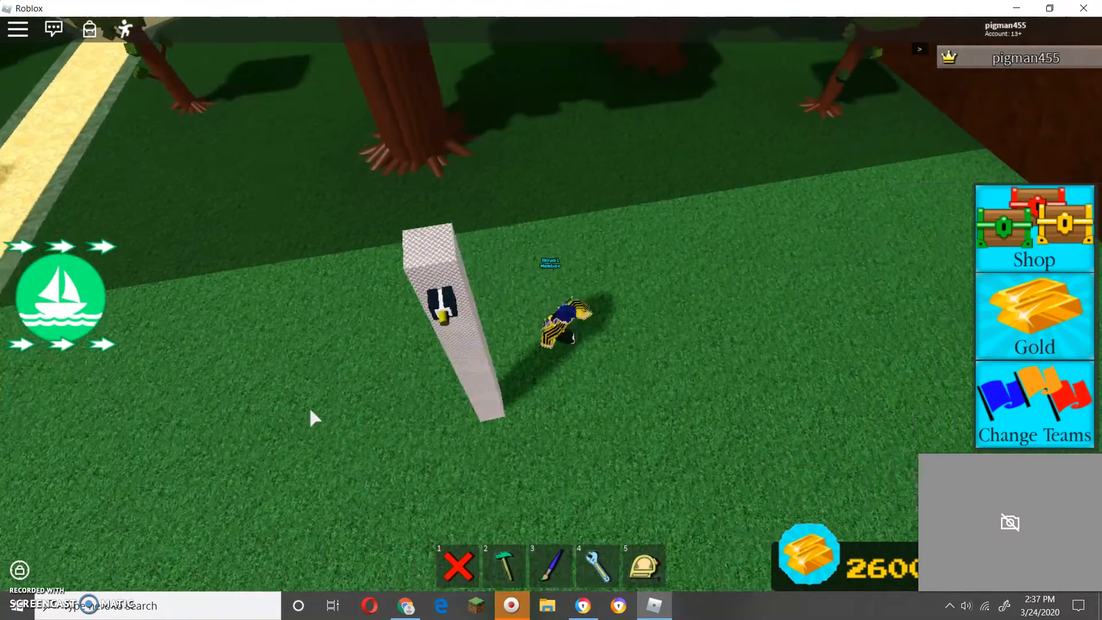